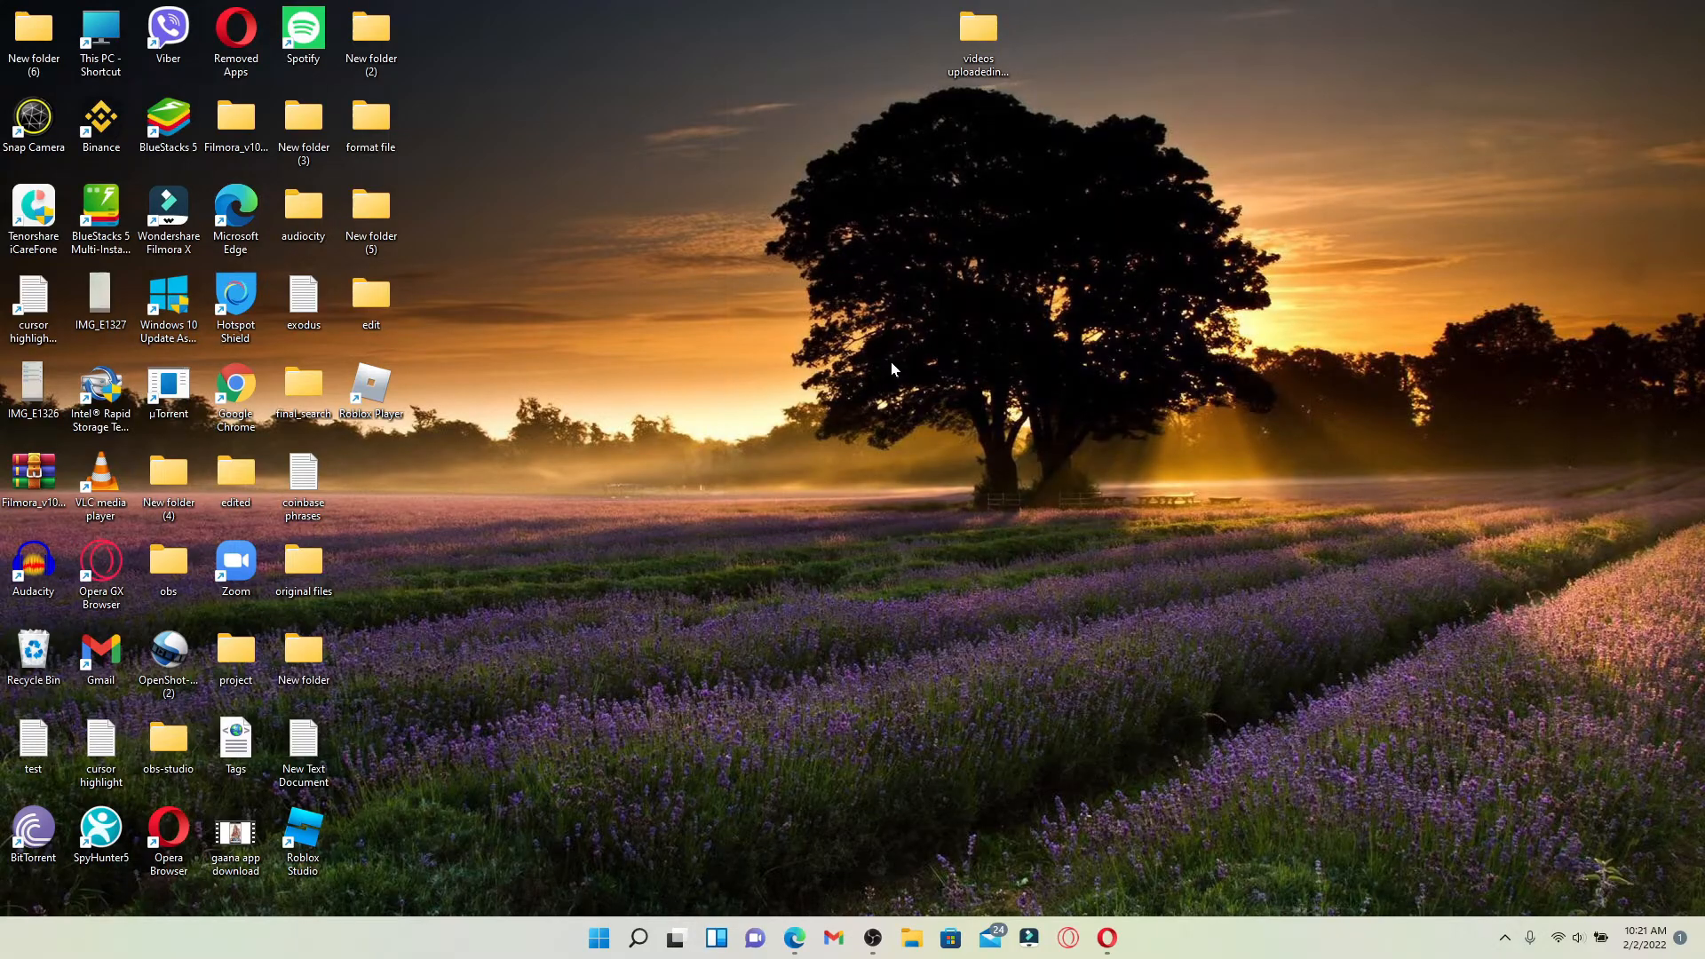
pyautogui.moveTo(745, 495)
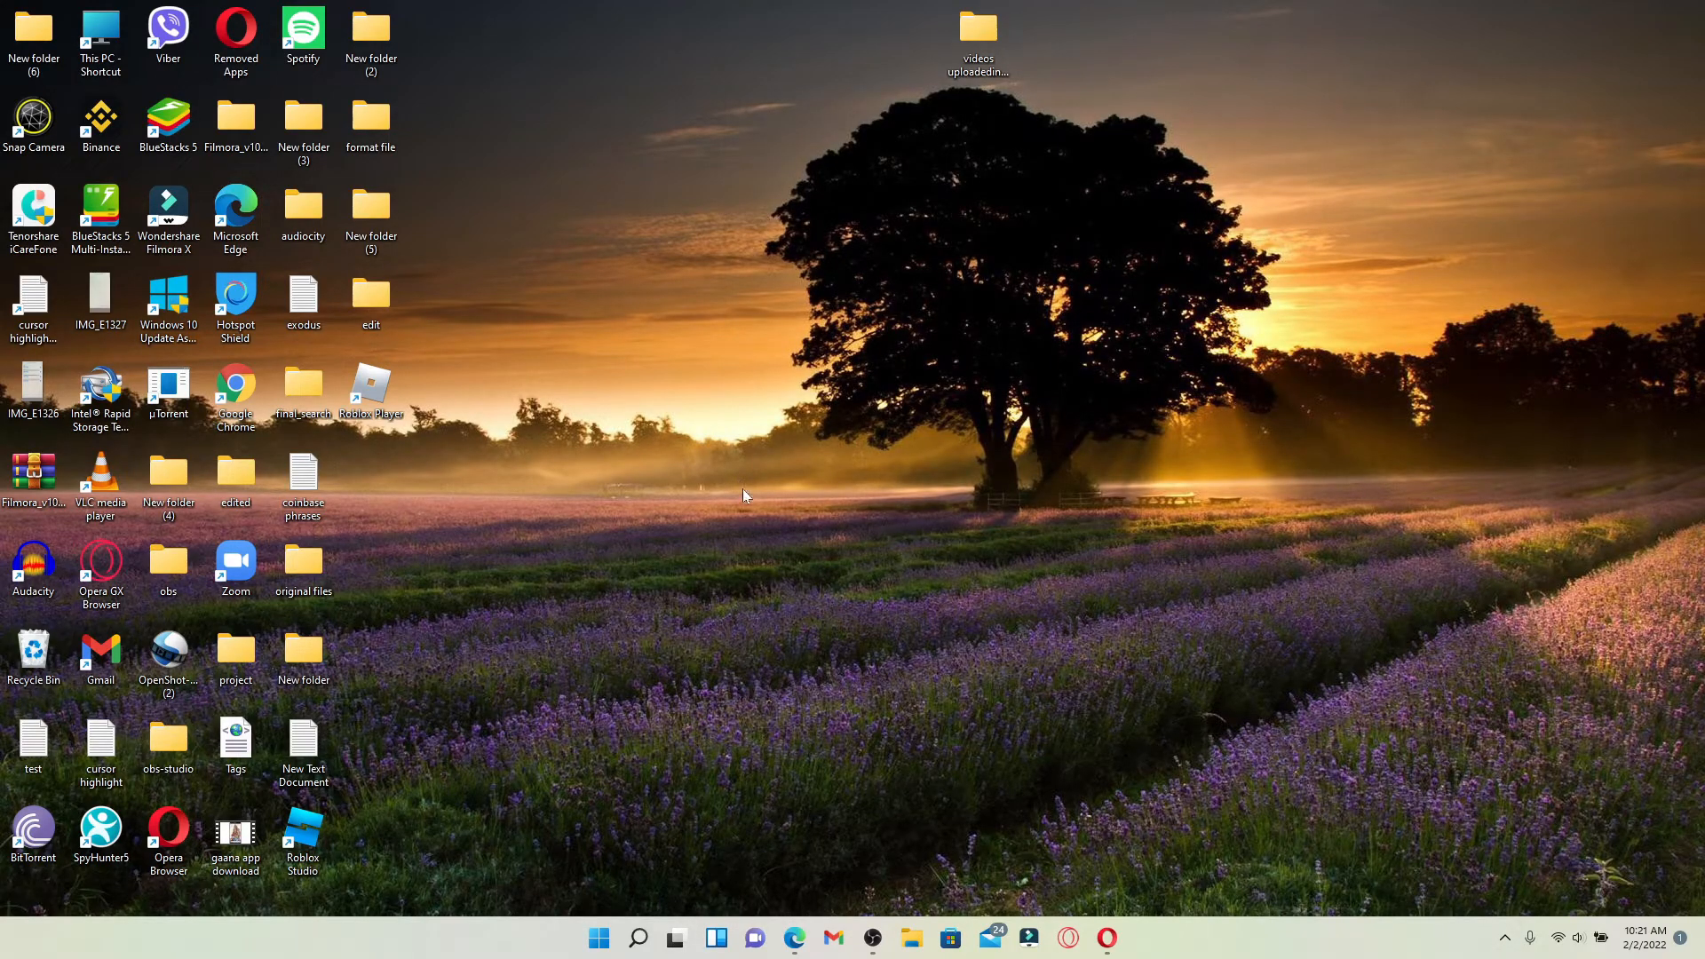
pyautogui.moveTo(804, 788)
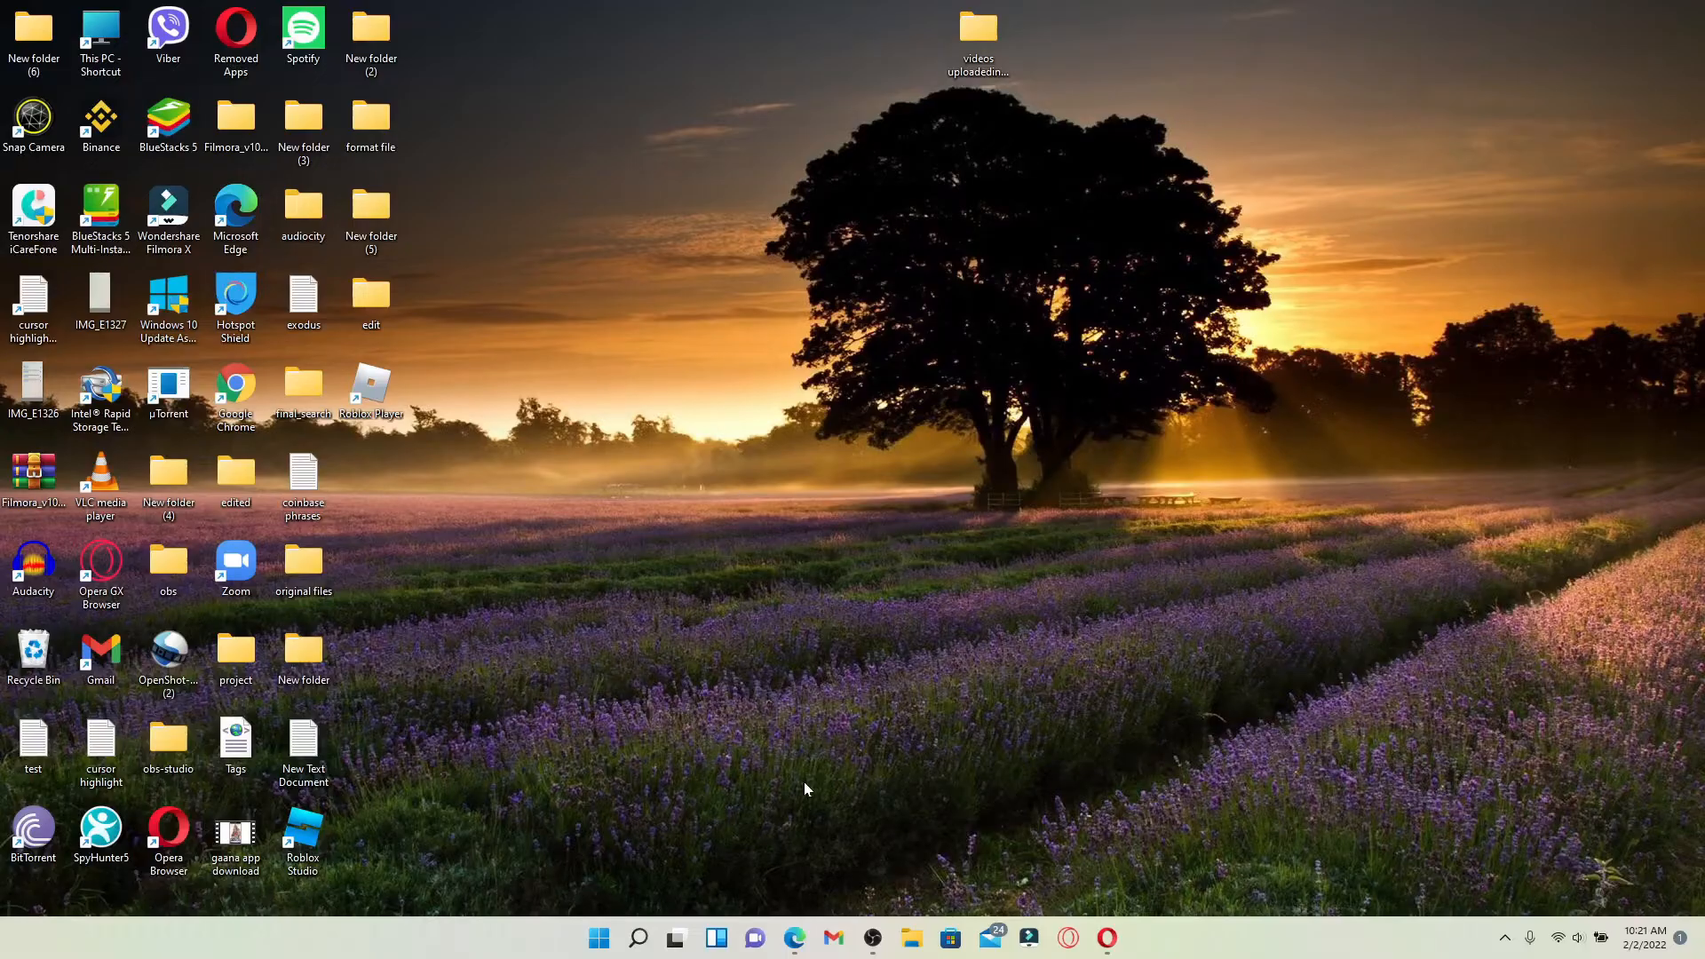
# - Launch the browser on the Roblox home page and open the top-right gear menu
pyautogui.click(794, 938)
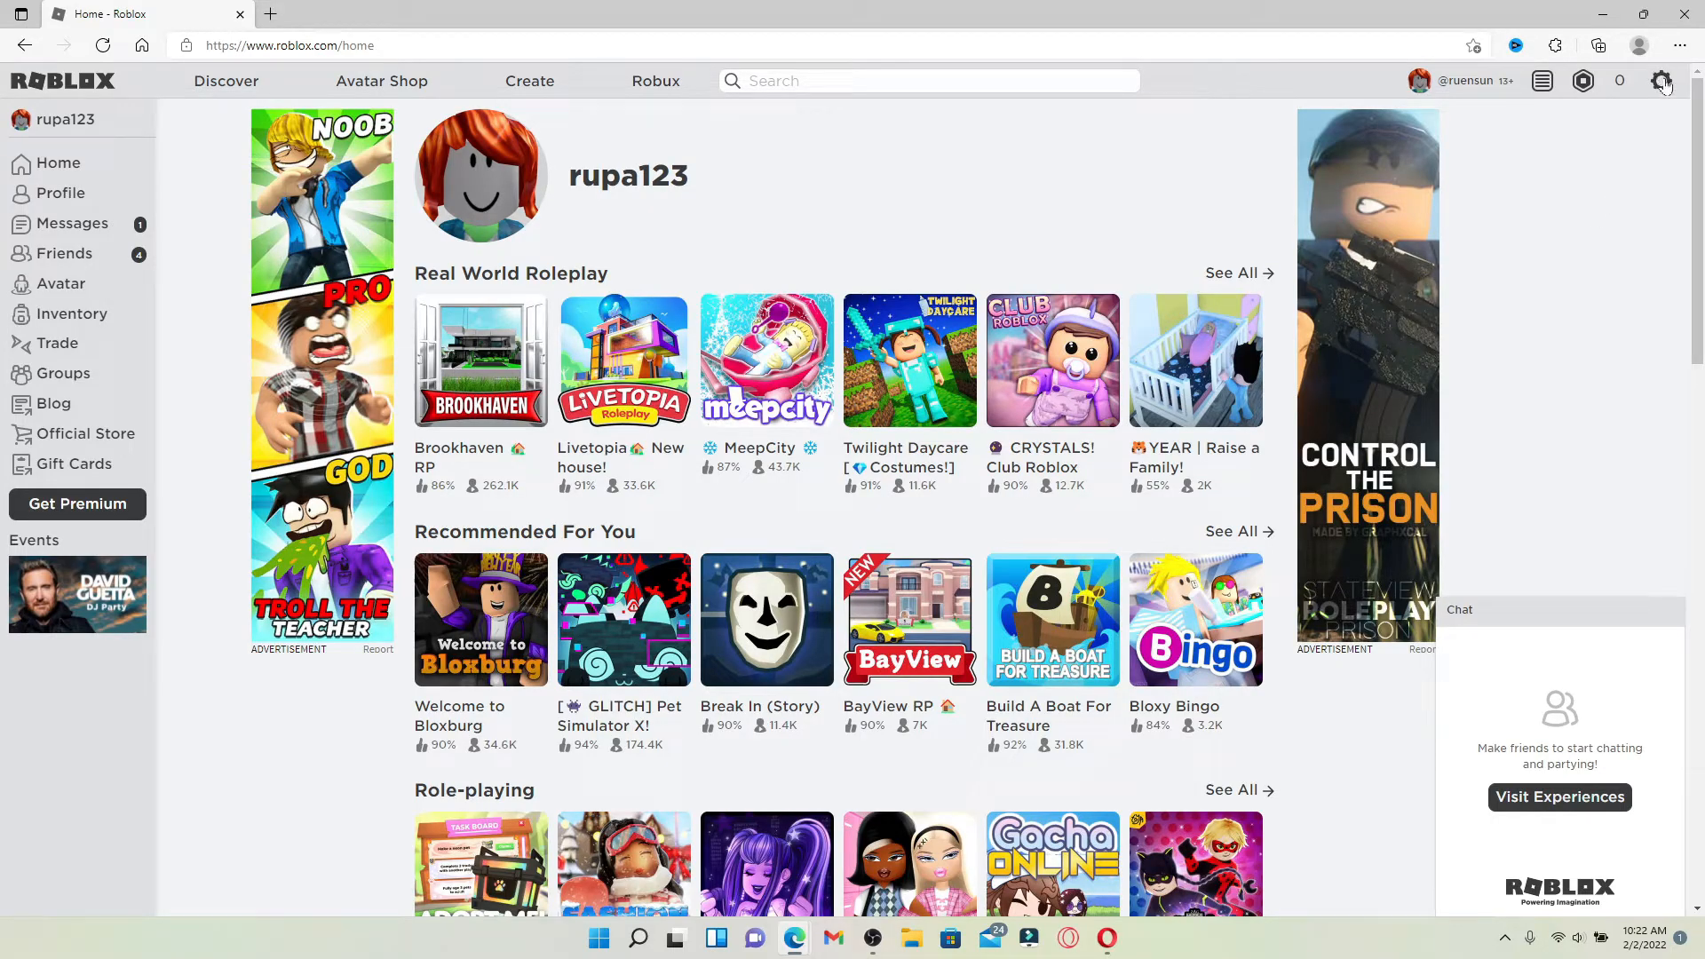
pyautogui.click(1662, 81)
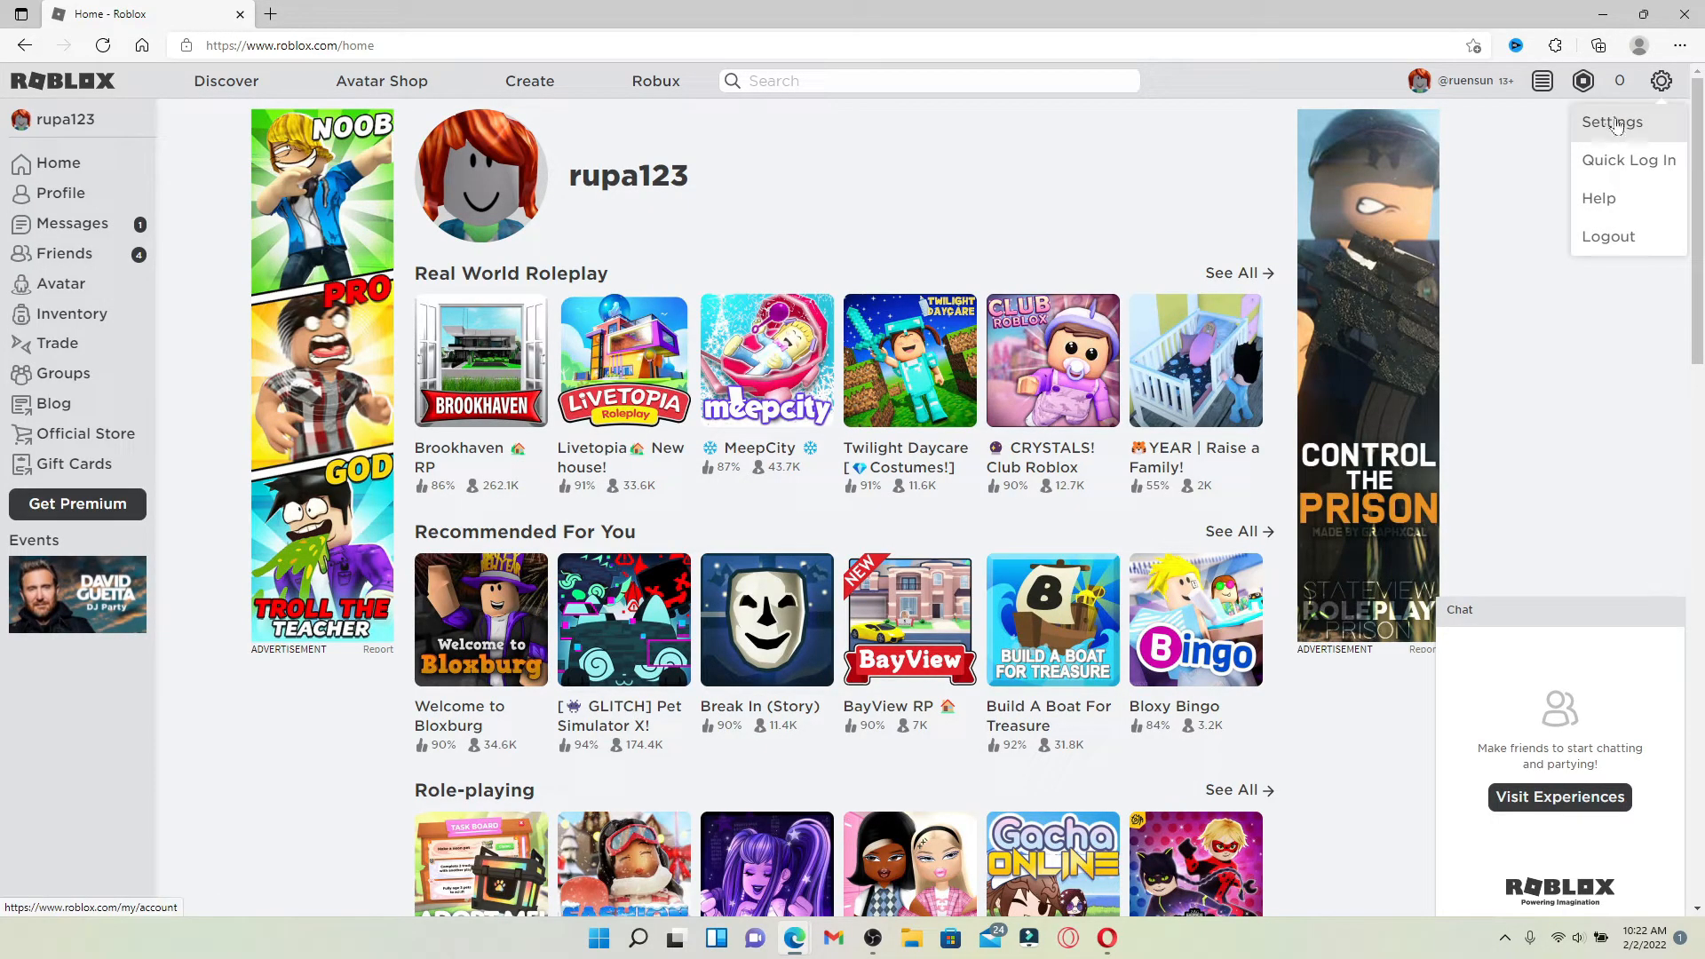
# - Choose Settings from the gear dropdown to reach the Account Info page
pyautogui.click(1613, 121)
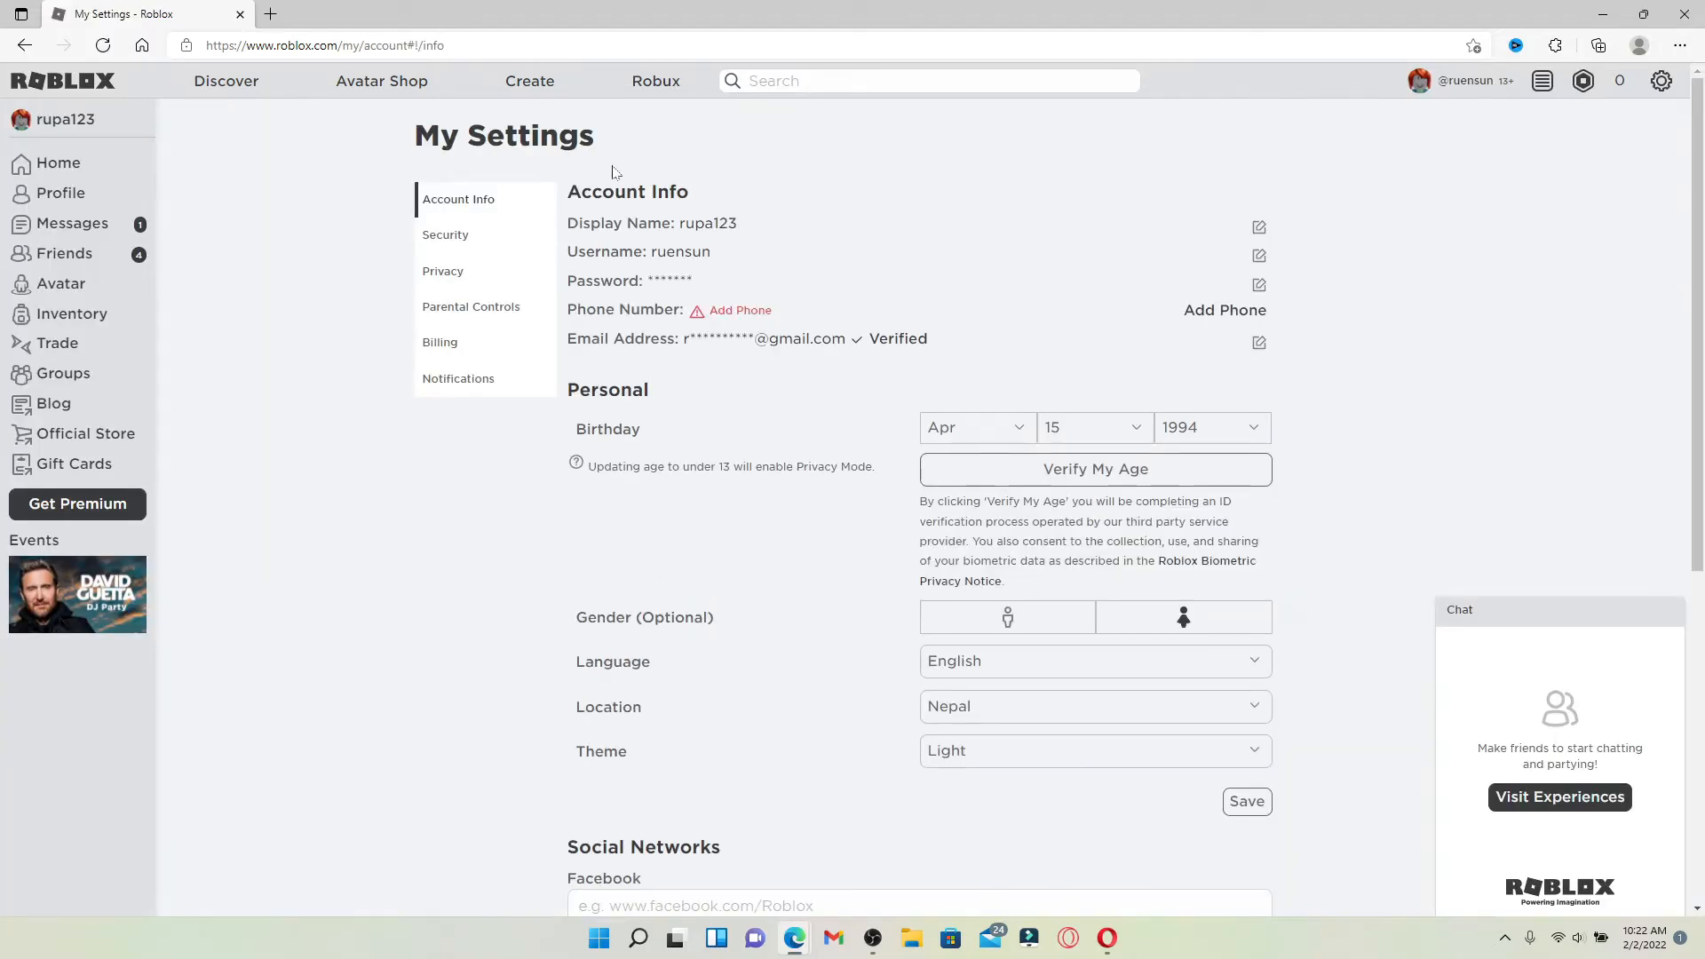
pyautogui.moveTo(639, 302)
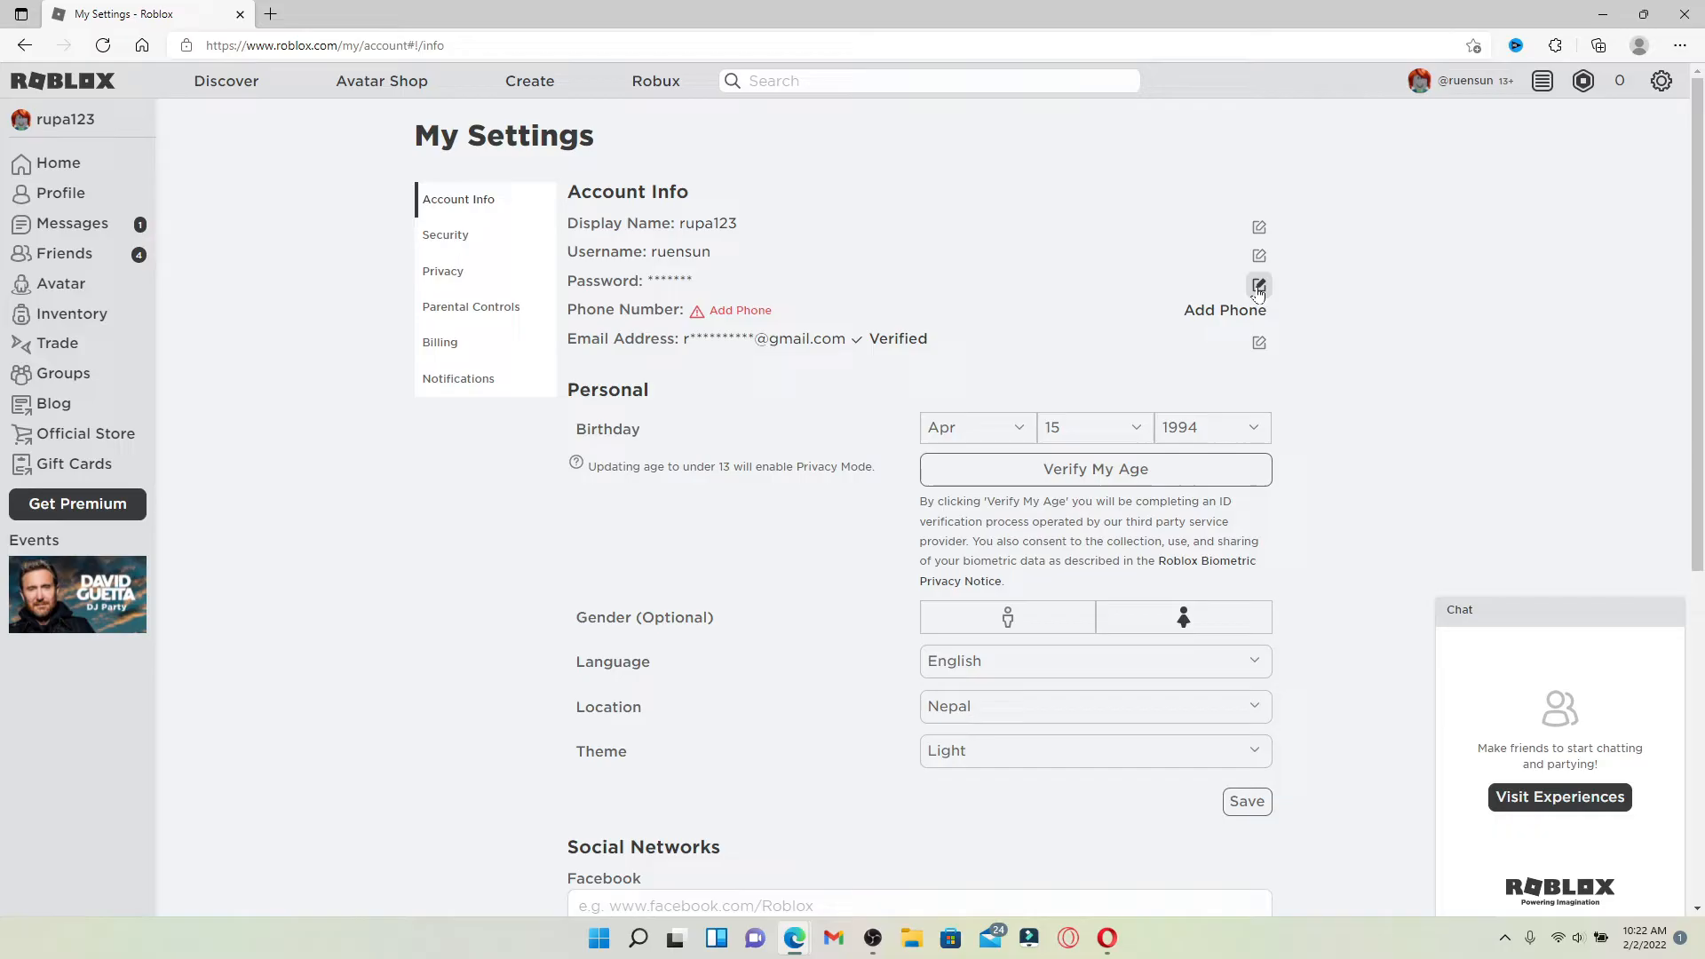
pyautogui.moveTo(1259, 286)
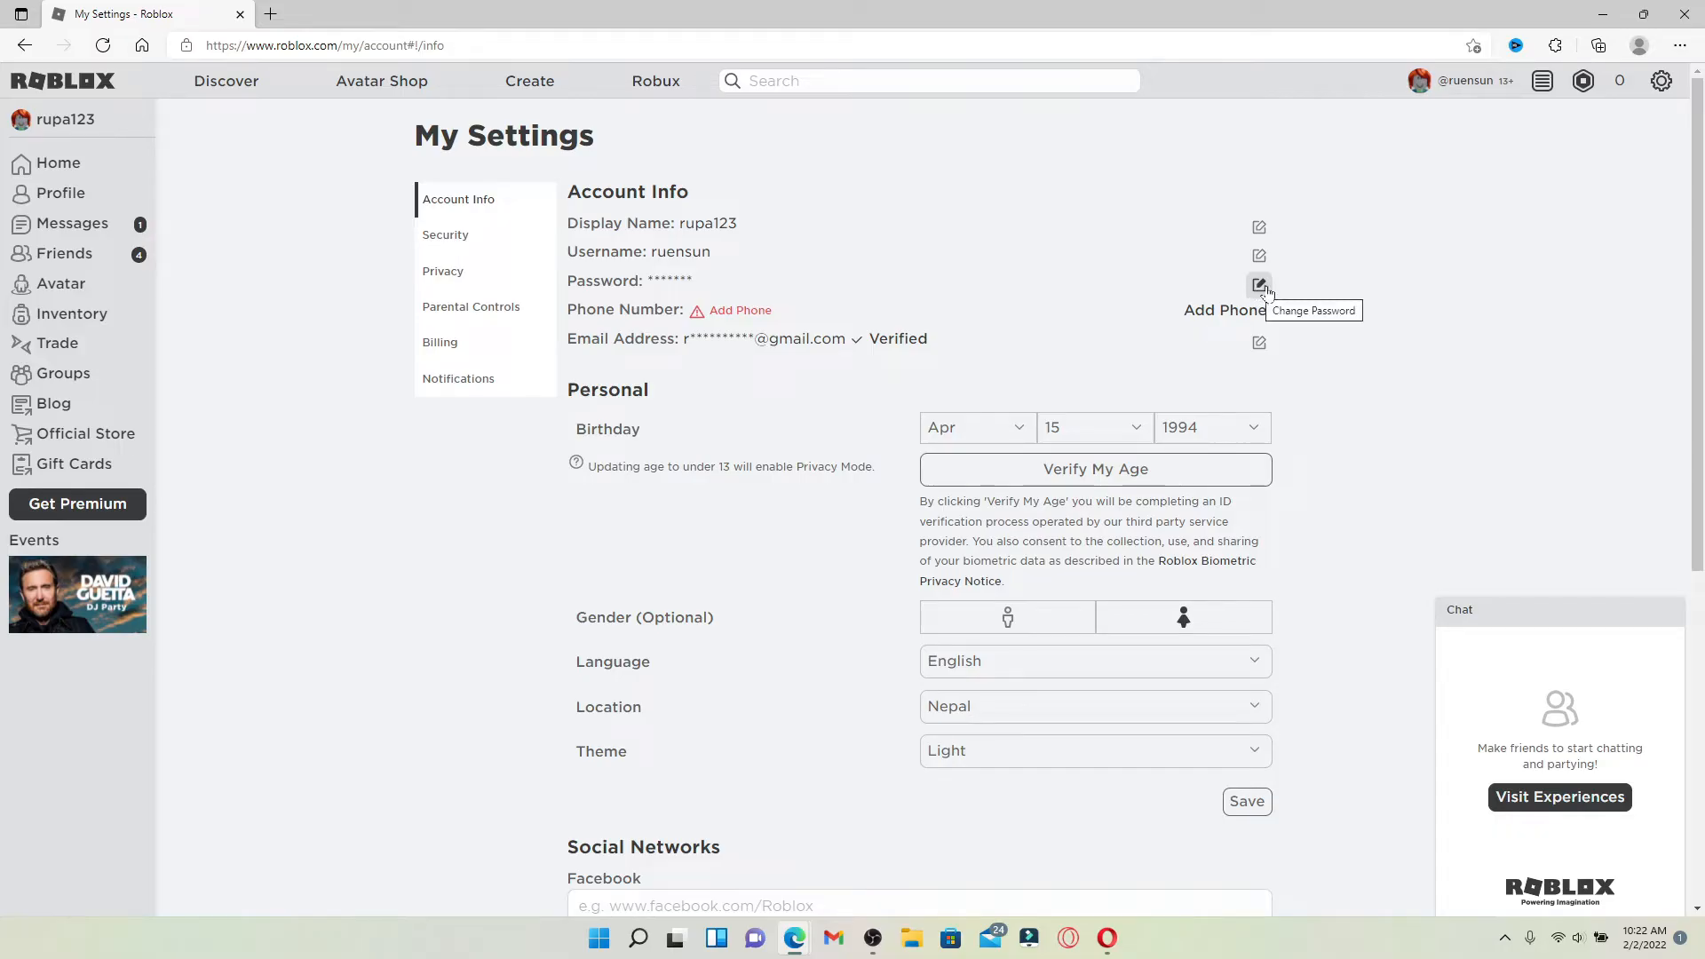
# - Open Change Password and enter current, new and confirmation passwords
pyautogui.click(1259, 285)
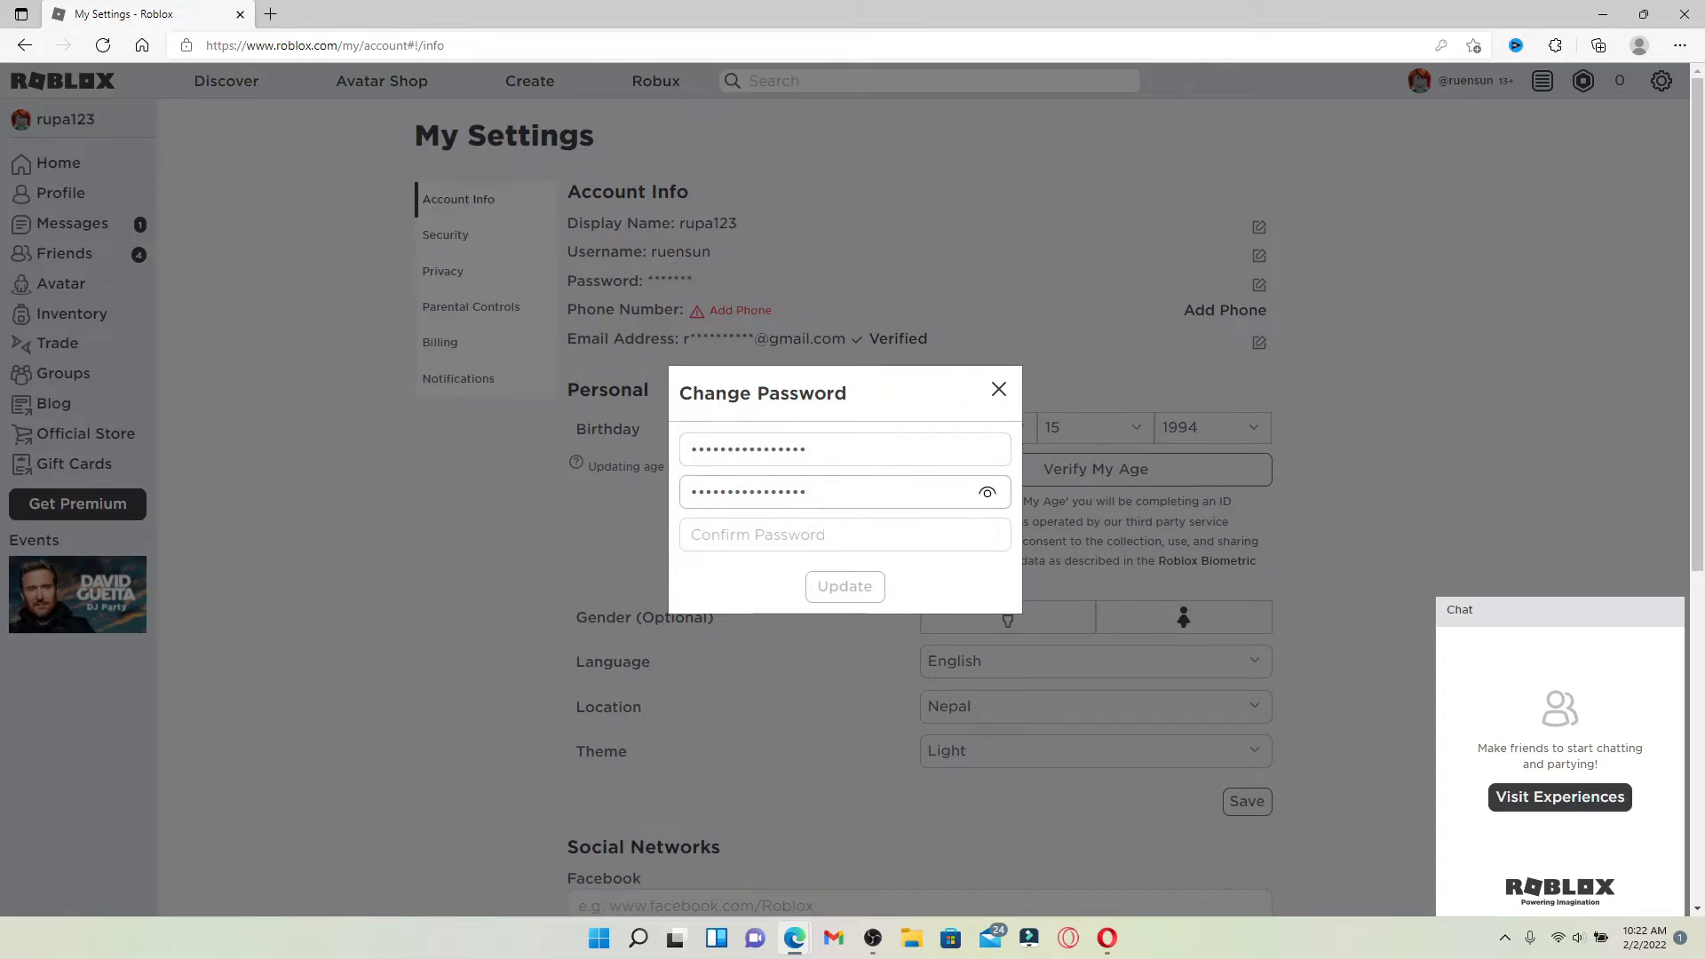
pyautogui.click(984, 491)
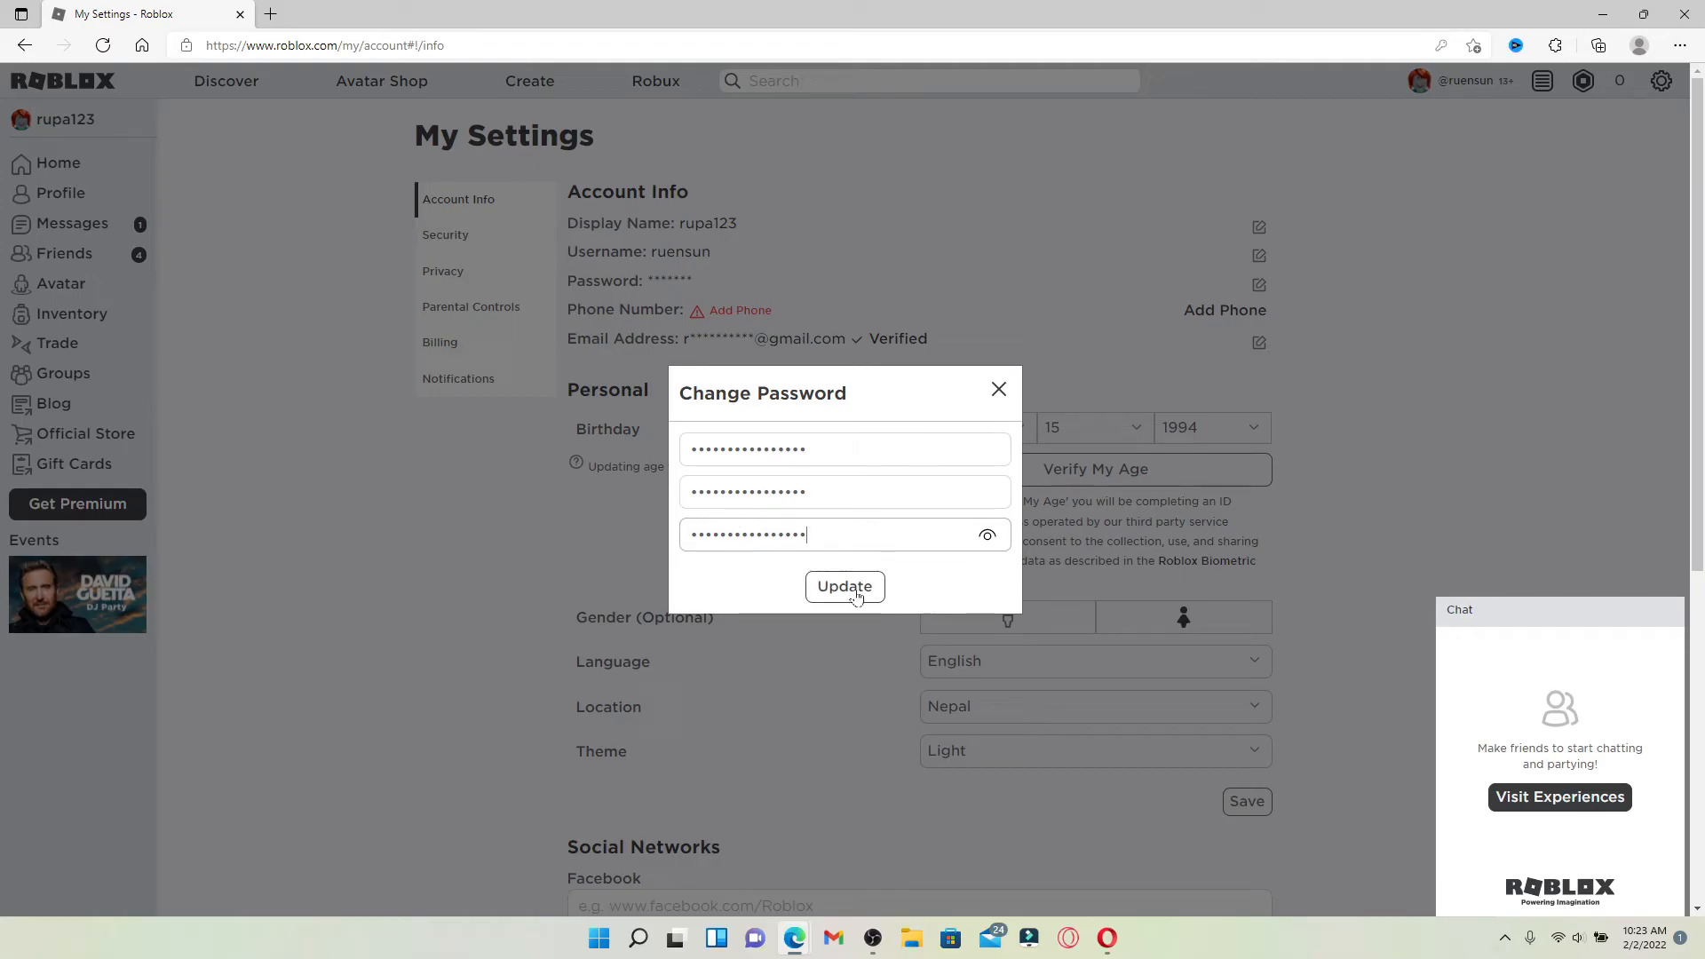
# - Submit the password update and acknowledge the Success dialog with OK
pyautogui.click(843, 586)
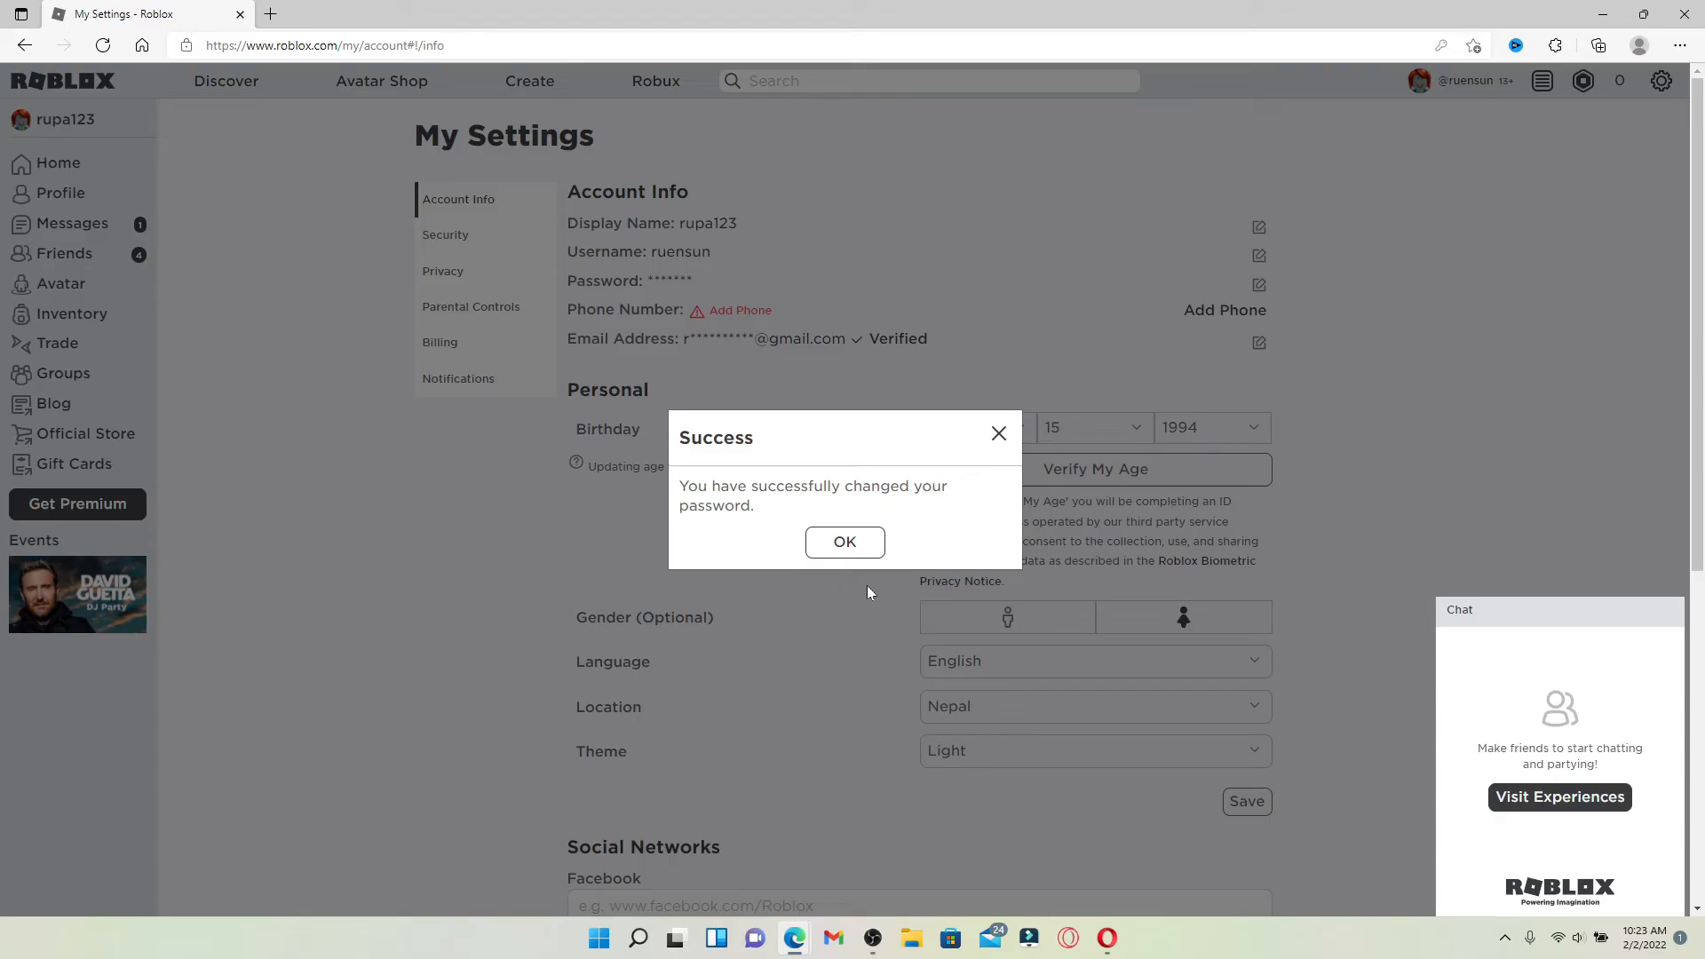
pyautogui.click(844, 542)
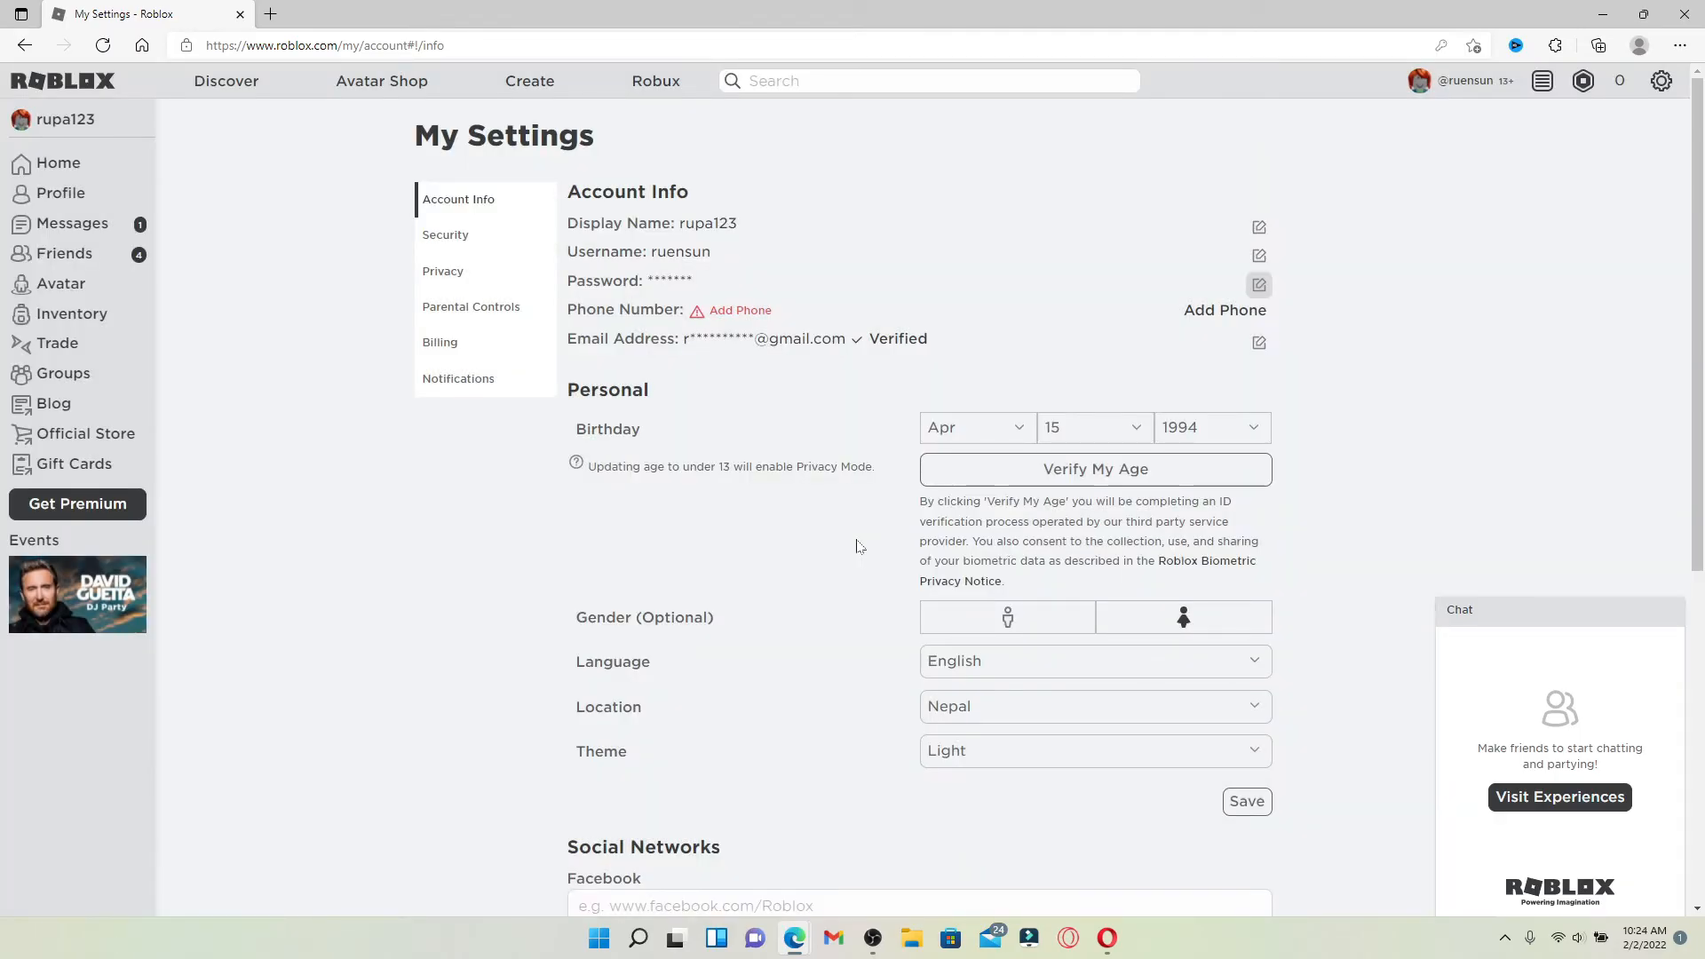